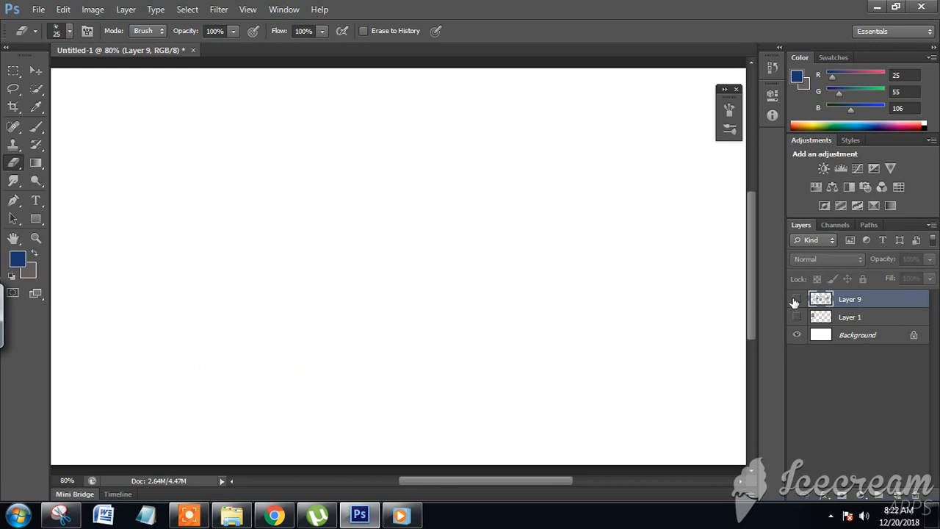
Show Layer 9 with the five fat man sketches, then pick the Eyedropper tool.
{"action": "left_click", "coordinate": [796, 299]}
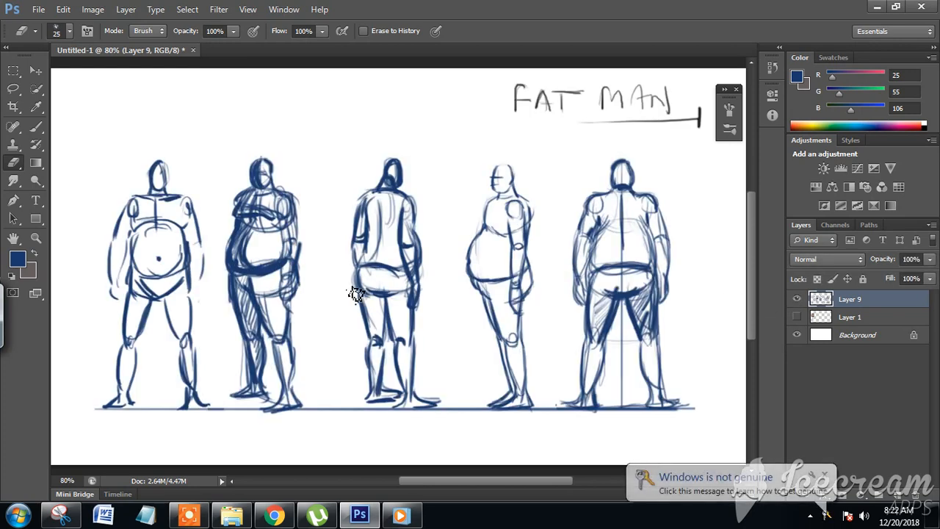
{"action": "left_click", "coordinate": [13, 108]}
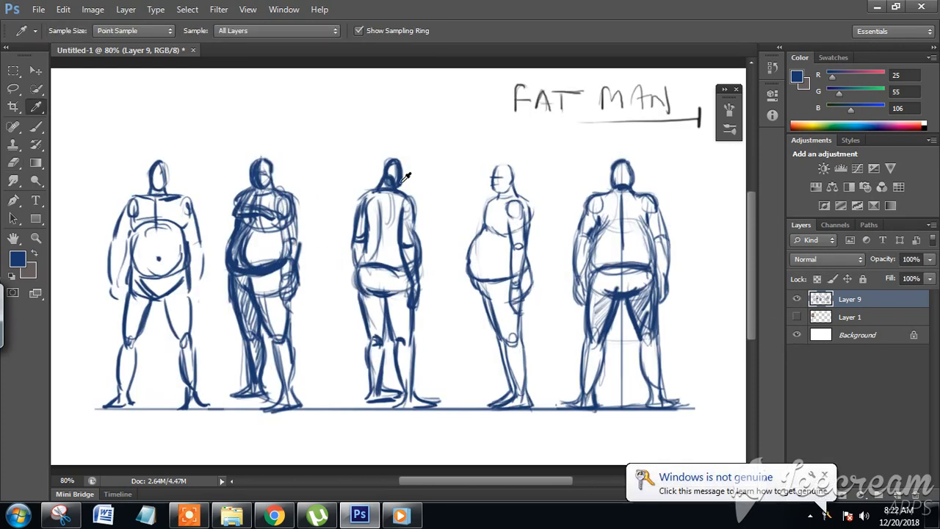
Sample the dark blue of the sketch lines as the painting colour.
{"action": "left_click", "coordinate": [36, 126]}
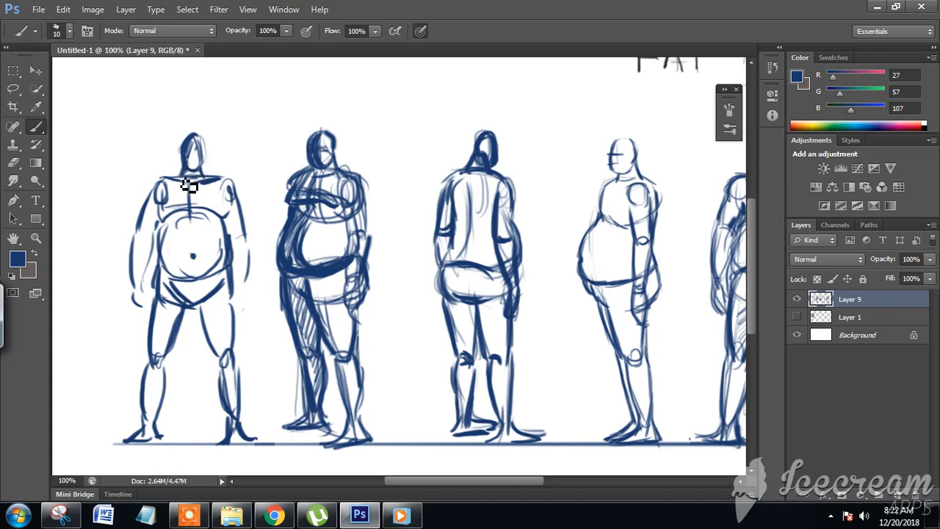
{"action": "mouse_move", "coordinate": [175, 197]}
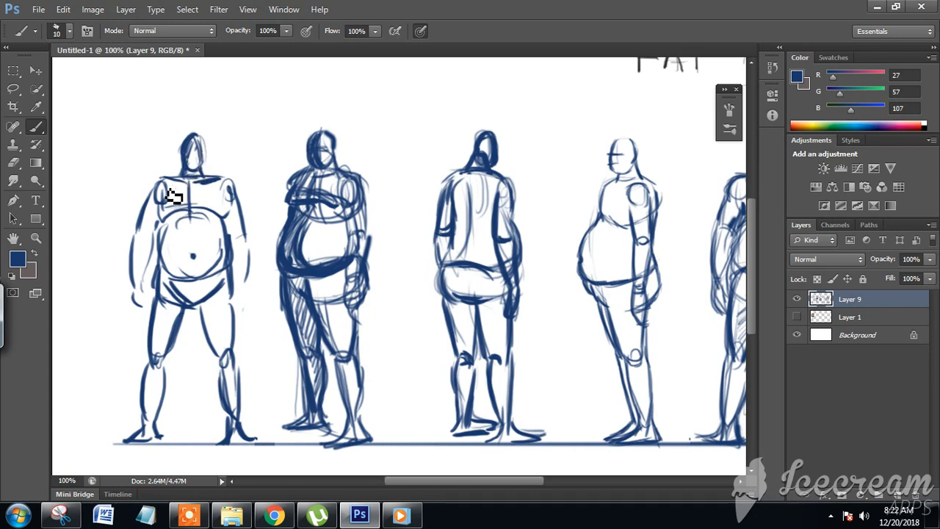
{"action": "mouse_move", "coordinate": [174, 221]}
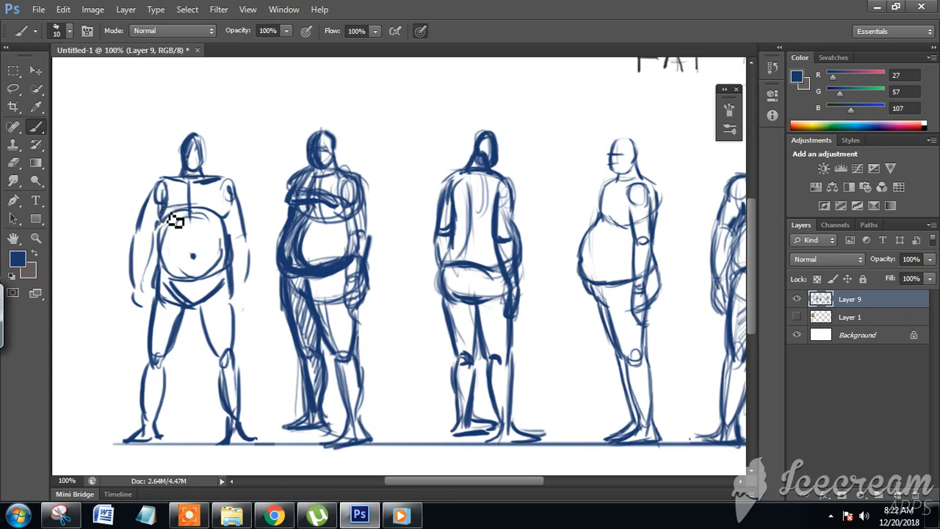
{"action": "mouse_move", "coordinate": [171, 244]}
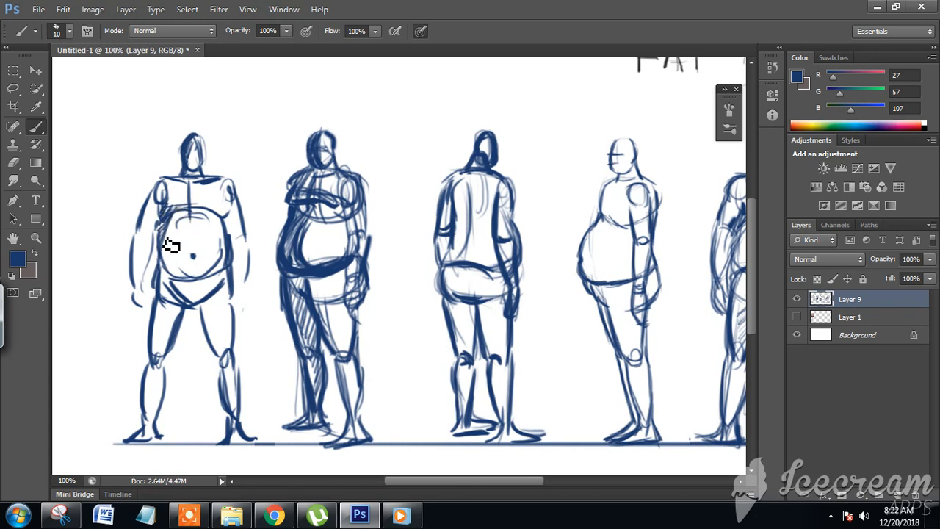
{"action": "mouse_move", "coordinate": [187, 229]}
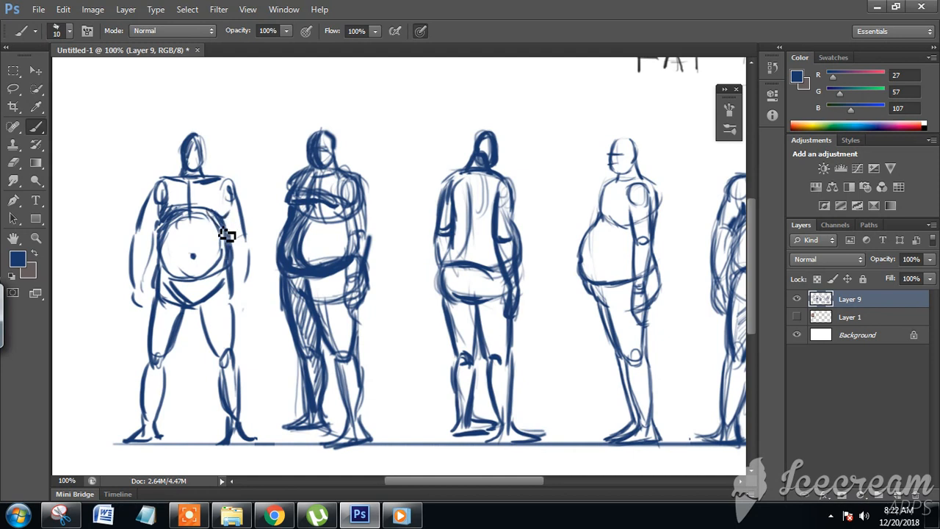
{"action": "mouse_move", "coordinate": [237, 238]}
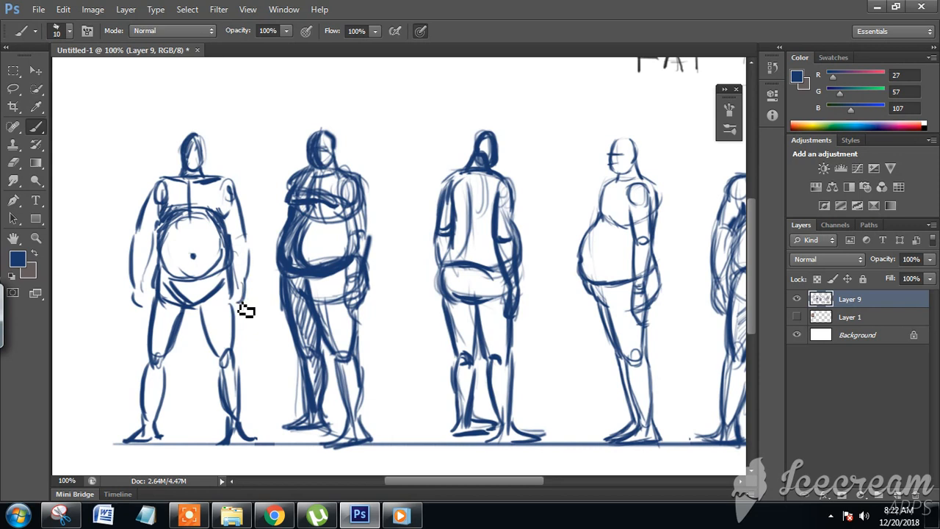
{"action": "mouse_move", "coordinate": [243, 241]}
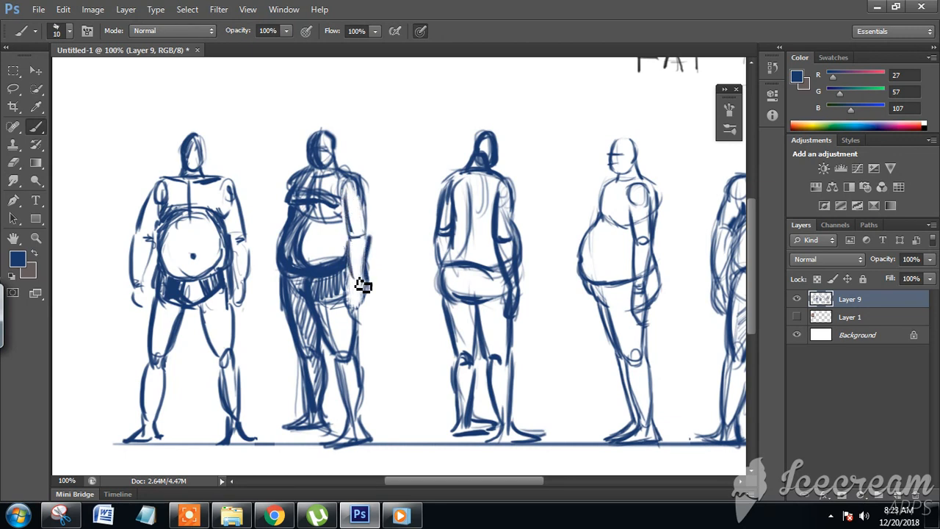
{"action": "mouse_move", "coordinate": [373, 266]}
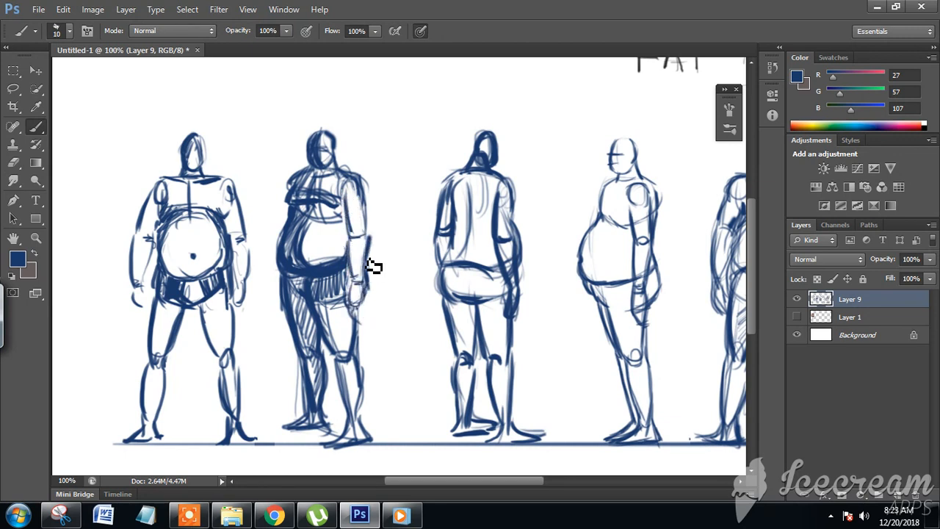
{"action": "mouse_move", "coordinate": [367, 252]}
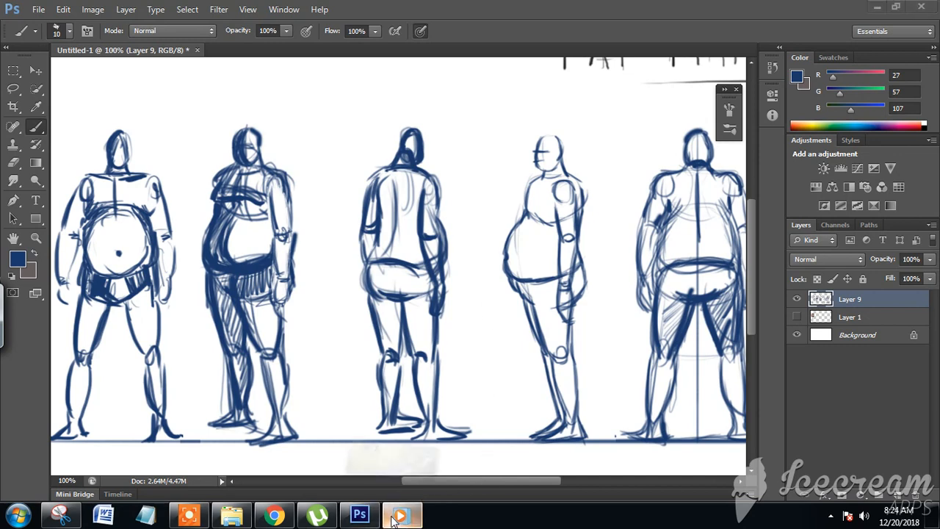
{"action": "left_click", "coordinate": [402, 514]}
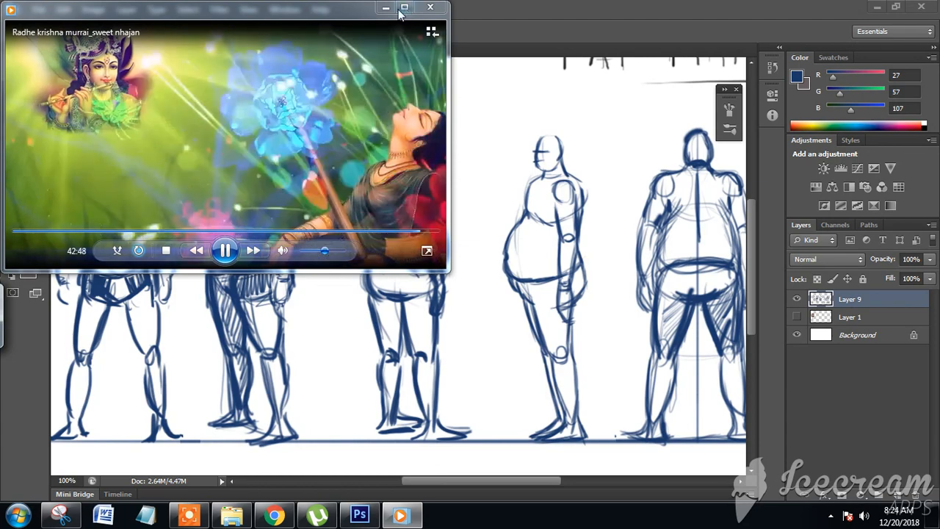
{"action": "left_click", "coordinate": [430, 7]}
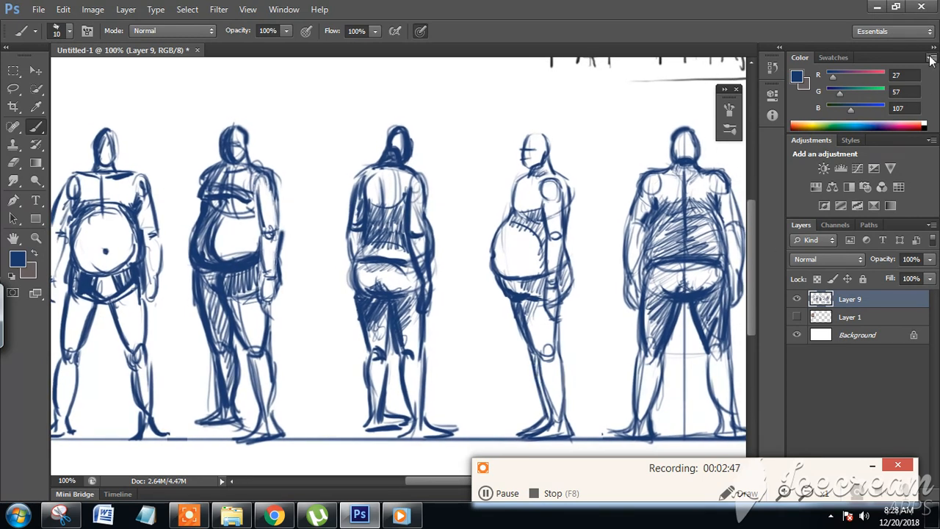
Collapse the side panel dock to icons to enlarge the canvas.
{"action": "left_click", "coordinate": [931, 58]}
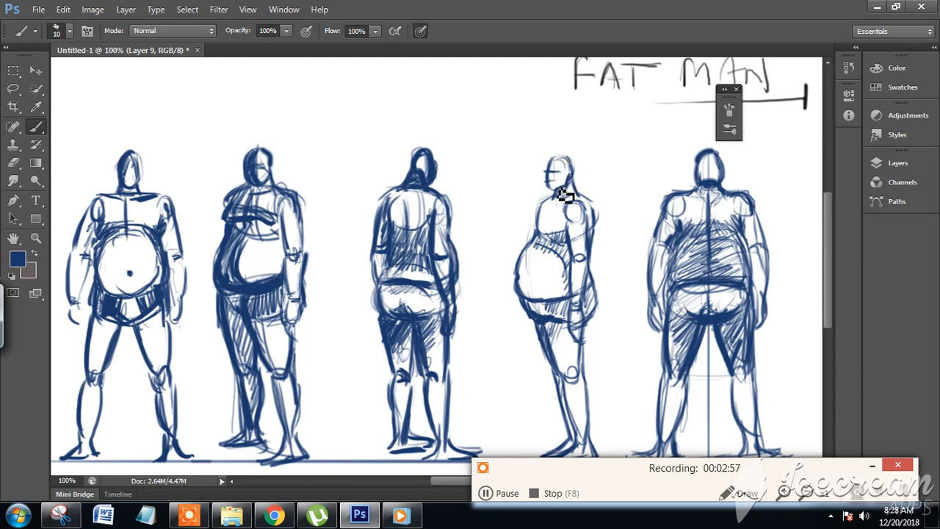
{"action": "mouse_move", "coordinate": [565, 206]}
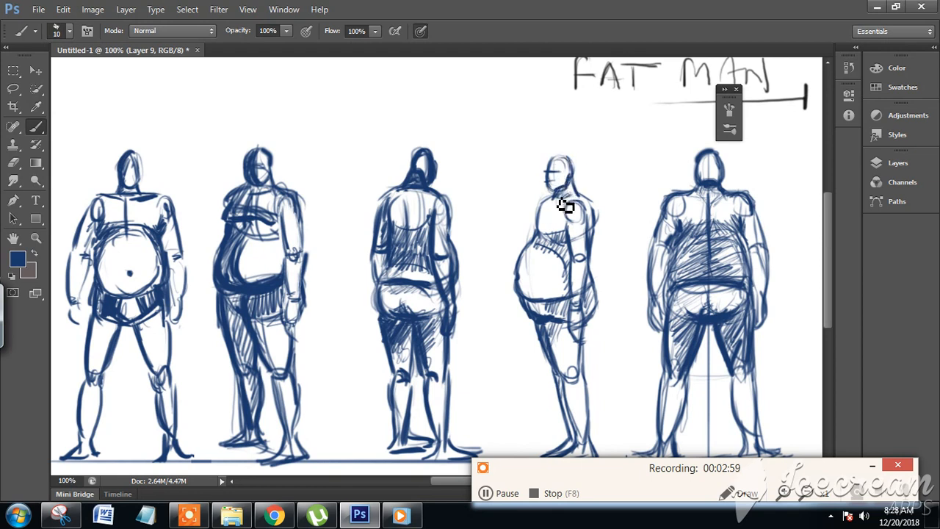
{"action": "mouse_move", "coordinate": [571, 214]}
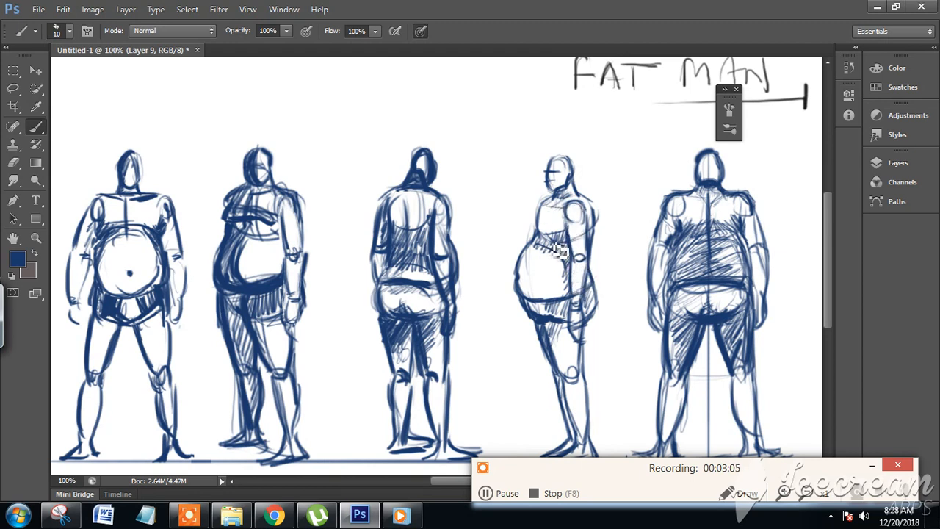
{"action": "mouse_move", "coordinate": [600, 229]}
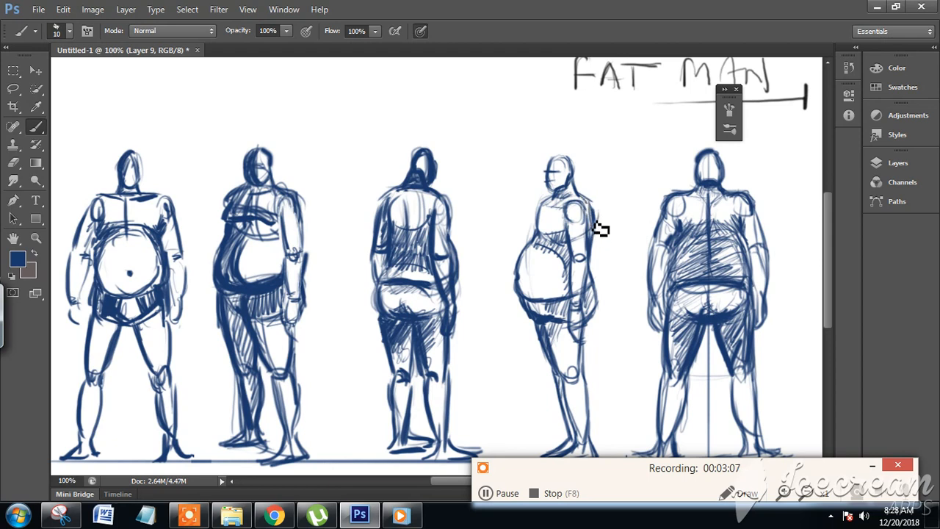
{"action": "mouse_move", "coordinate": [597, 304]}
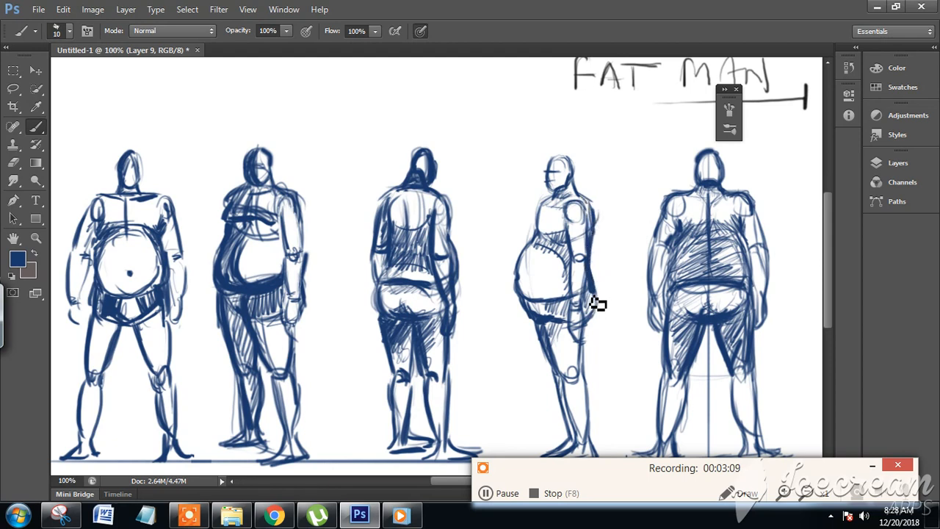
{"action": "mouse_move", "coordinate": [601, 293]}
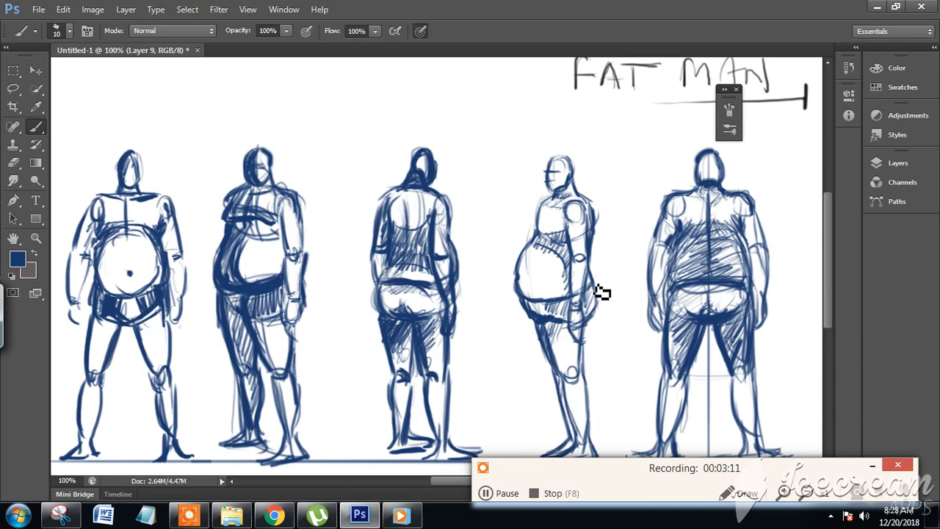
{"action": "mouse_move", "coordinate": [602, 312]}
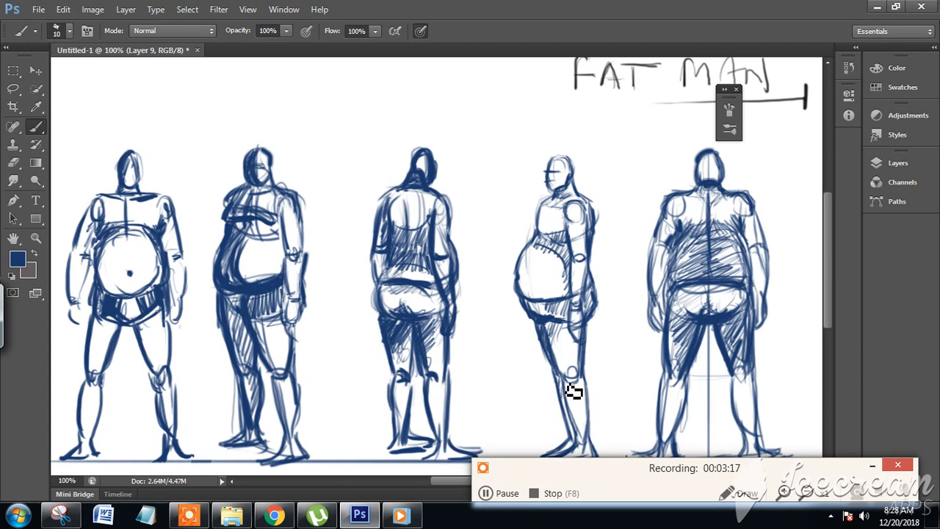
{"action": "mouse_move", "coordinate": [591, 373]}
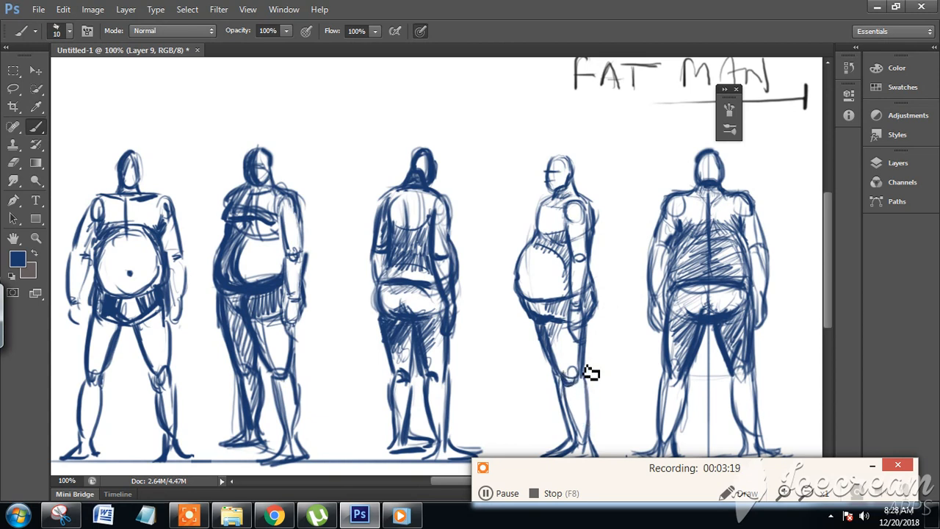
{"action": "mouse_move", "coordinate": [595, 459]}
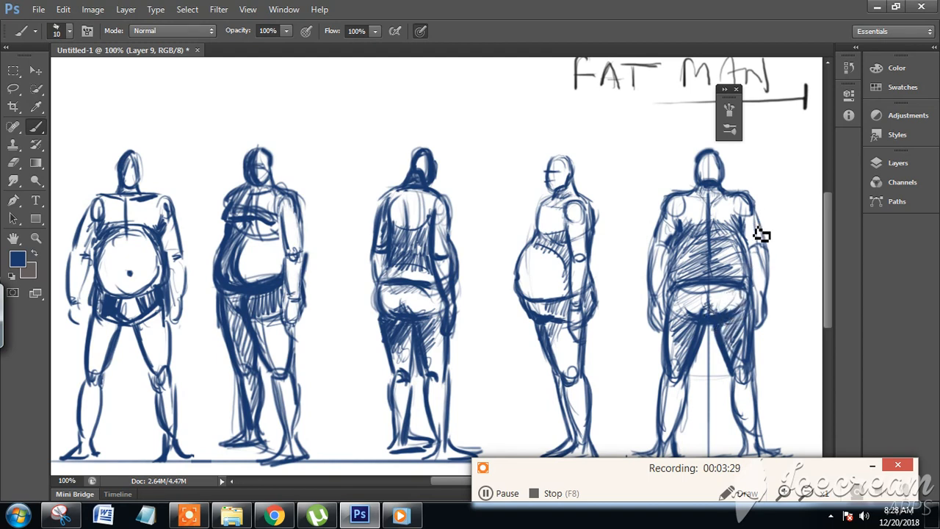
{"action": "mouse_move", "coordinate": [757, 249]}
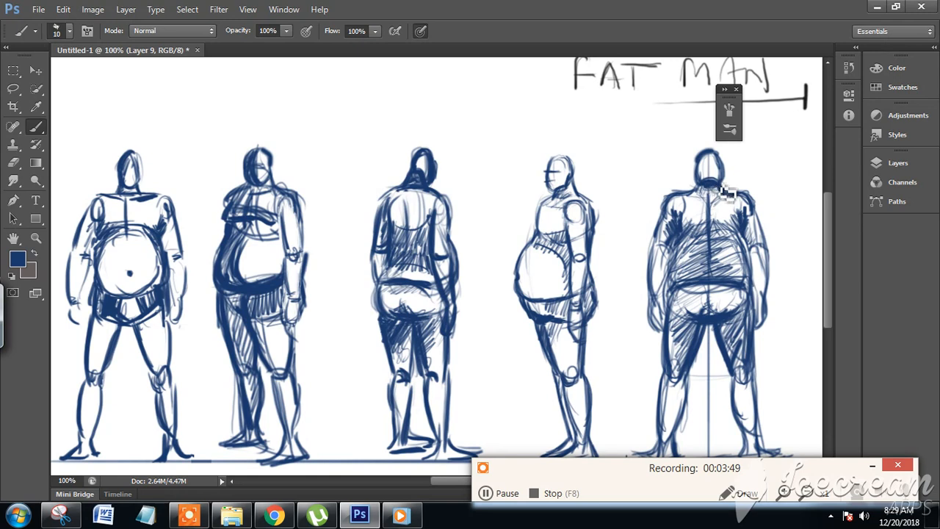
{"action": "mouse_move", "coordinate": [729, 206]}
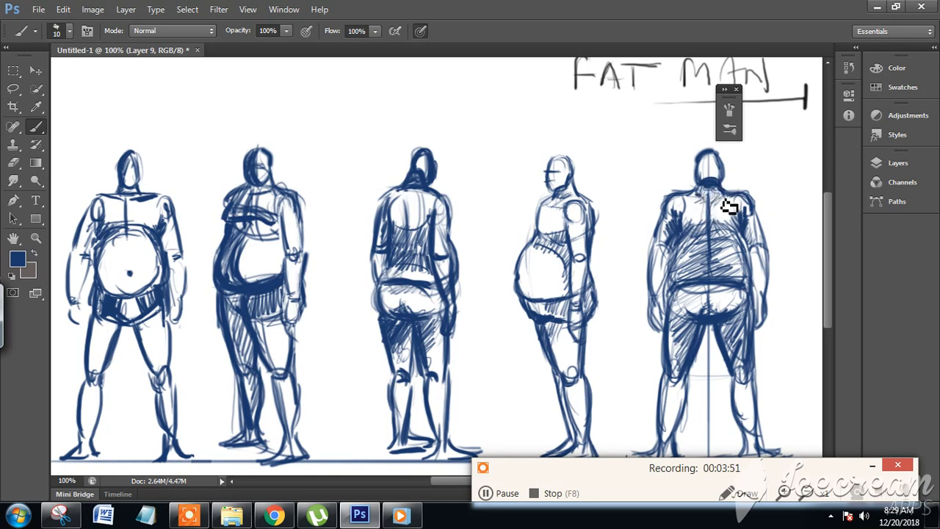
{"action": "mouse_move", "coordinate": [712, 203]}
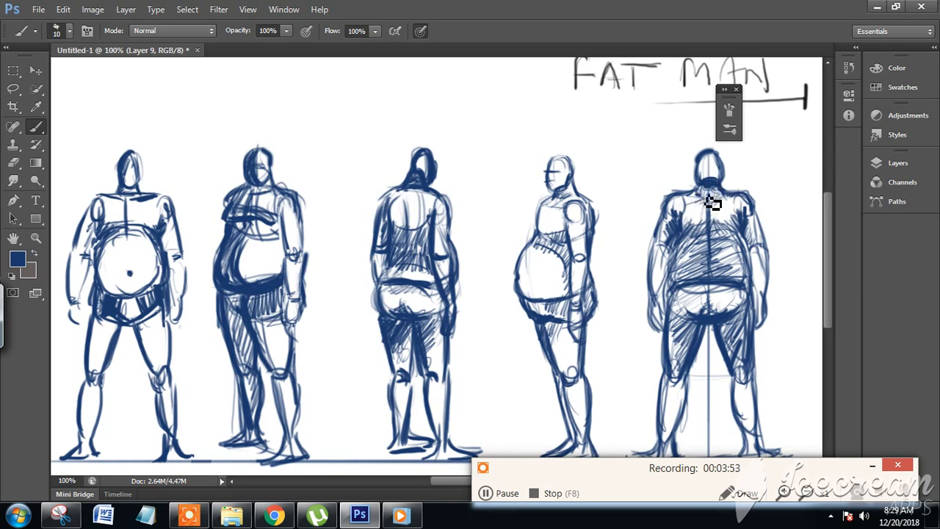